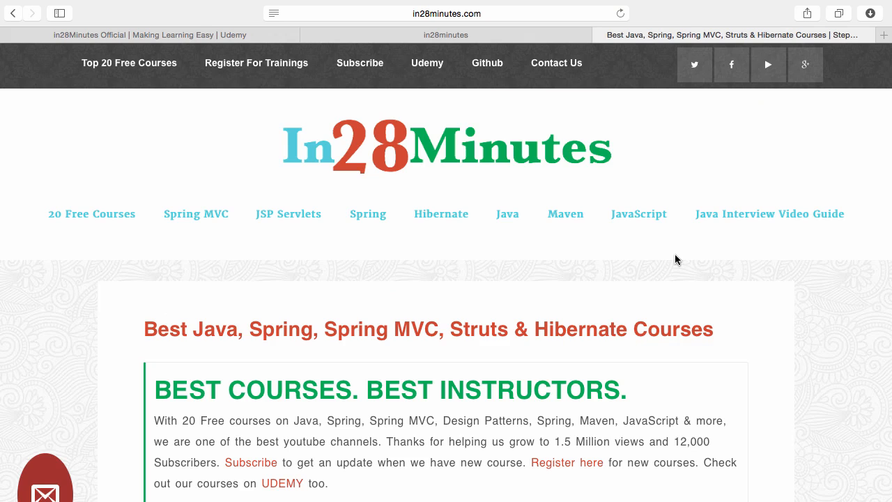
mouse_move(396, 99)
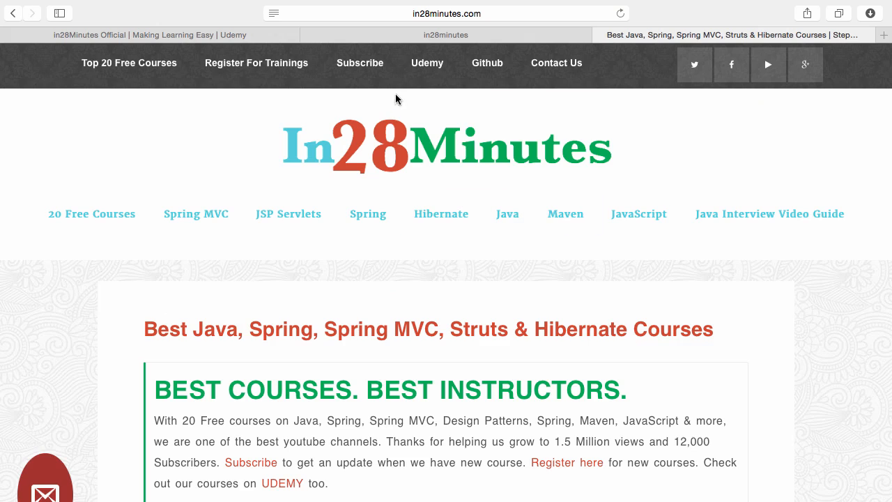
mouse_move(347, 85)
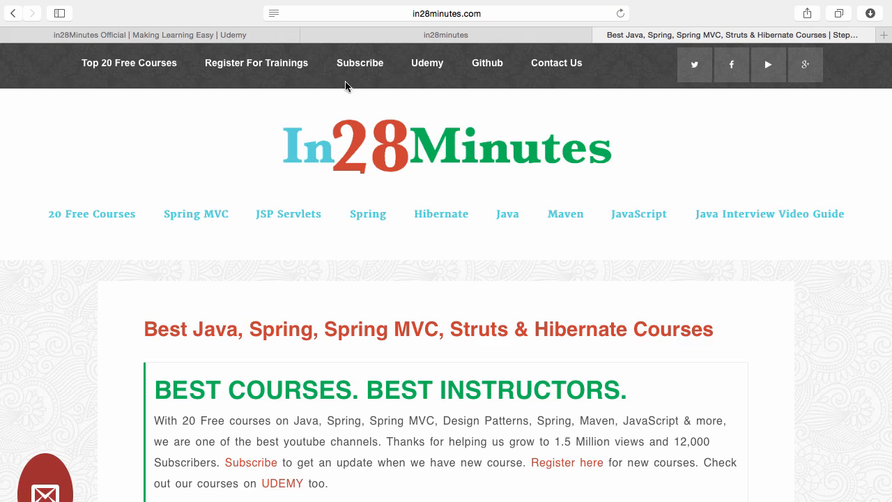
mouse_move(488, 67)
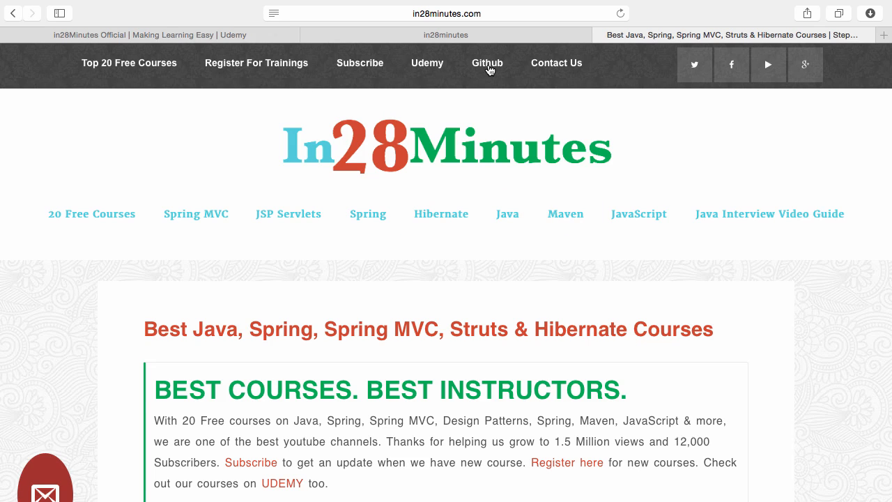
Step: Go to the in28minutes GitHub profile listing repositories like SpringMvcStepByStep
click(487, 62)
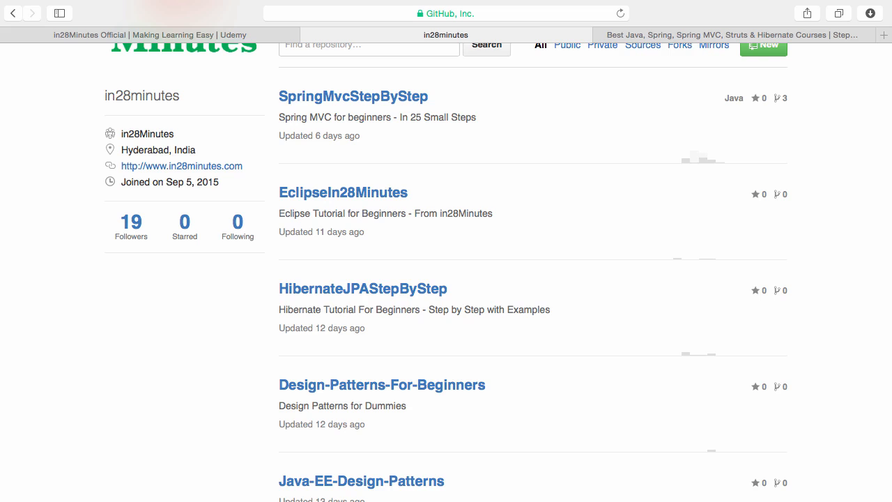
Step: Scroll from the profile header down the repository list to JUnitIn28Minutes, markdown-toc and TDDIn28Minutes
scroll(up, 3)
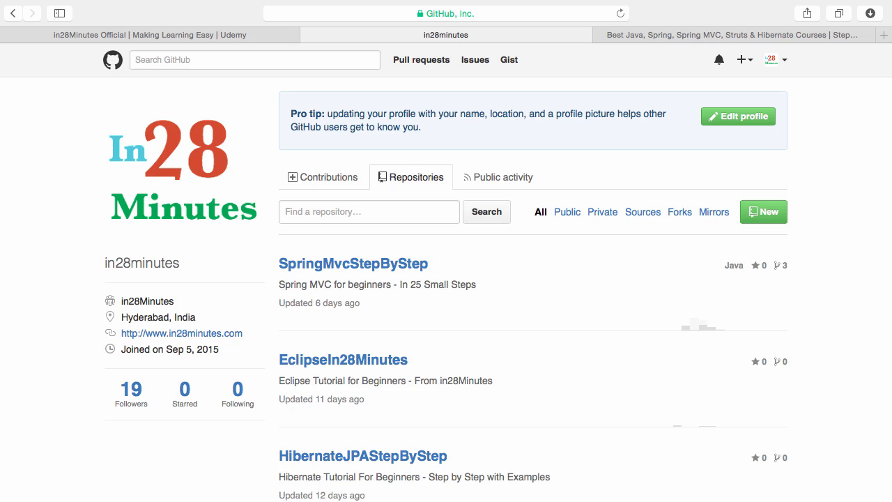
scroll(down, 3)
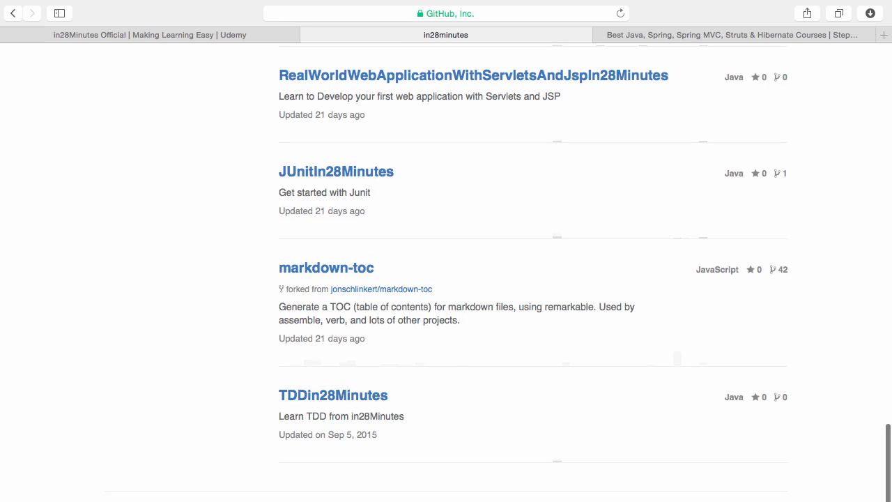